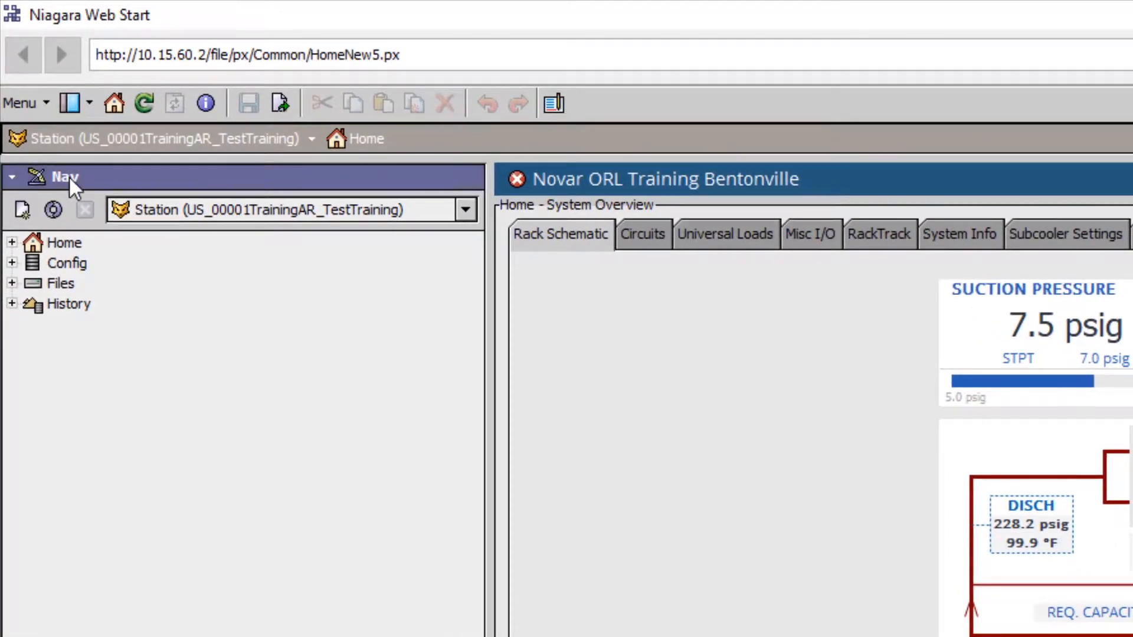
Step: Browse the station tree's Config and Schedules folders, then hide the navigation tree panel
left_click(11, 263)
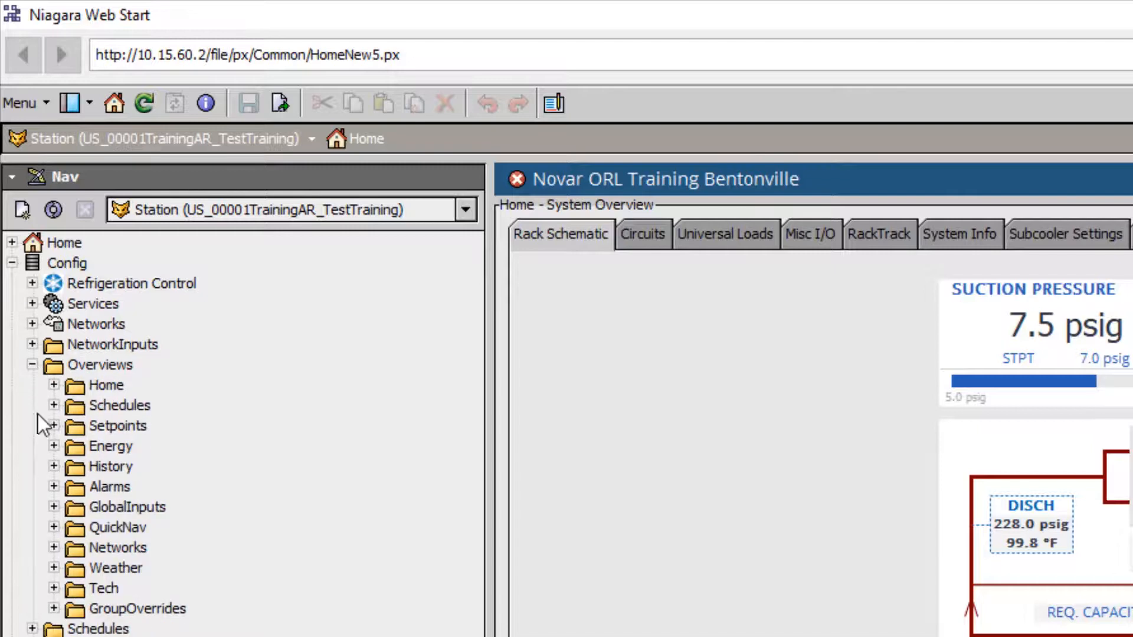
left_click(53, 406)
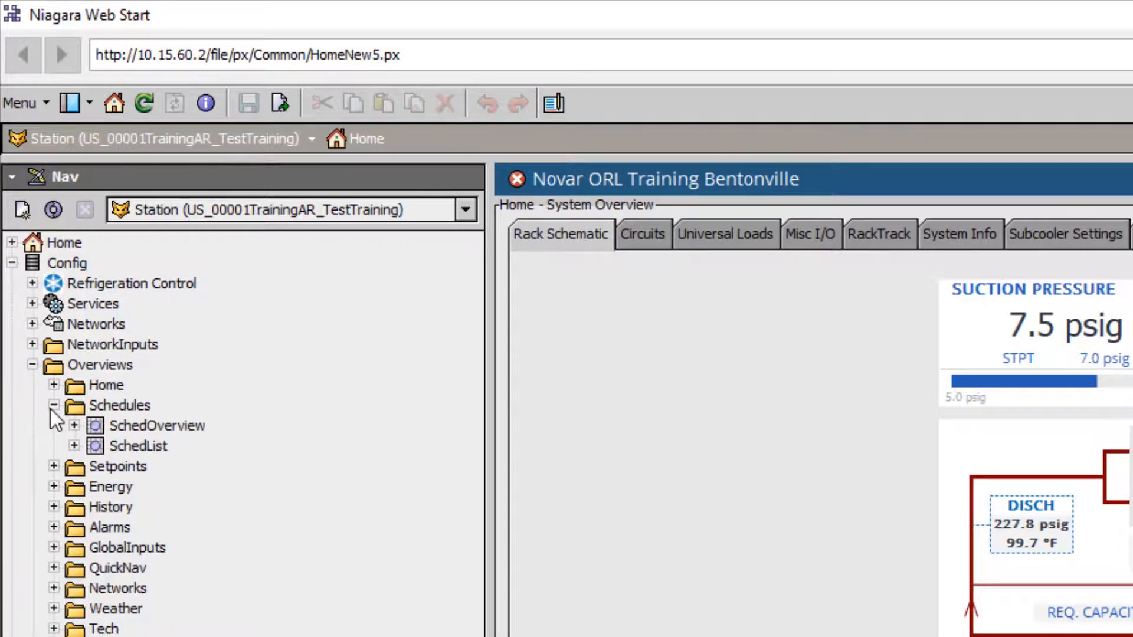
left_click(55, 406)
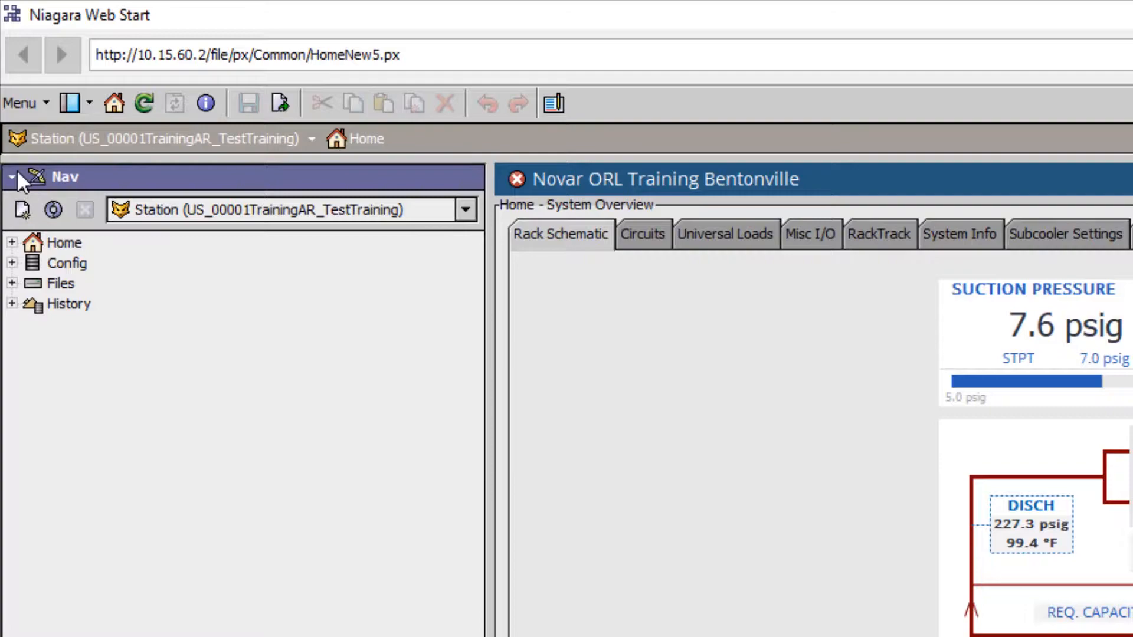
left_click(11, 175)
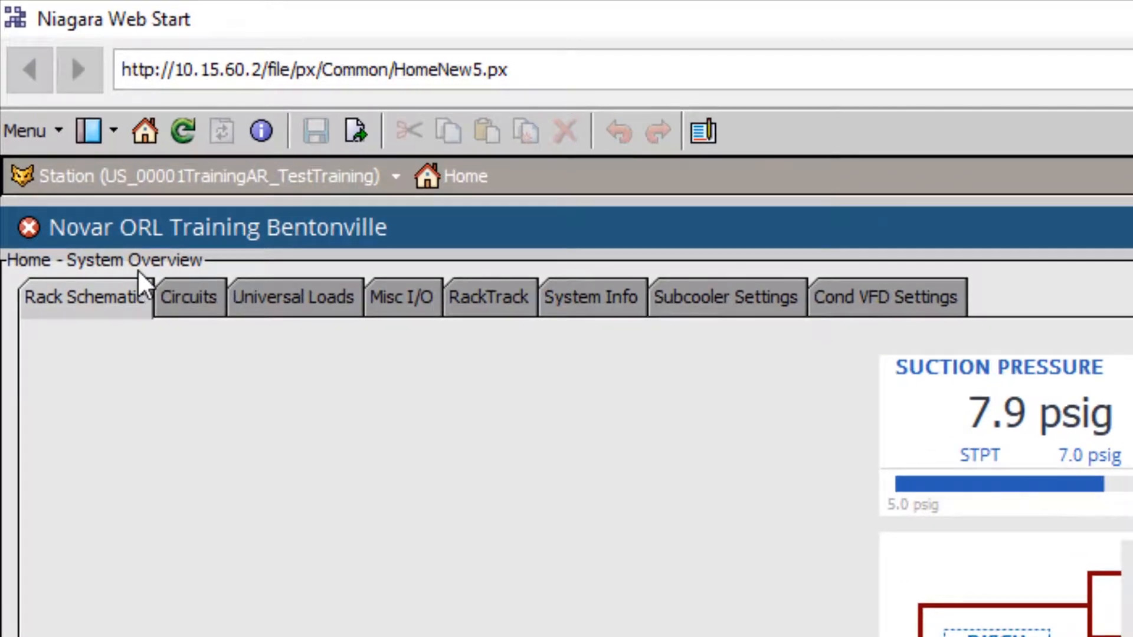
mouse_move(322, 335)
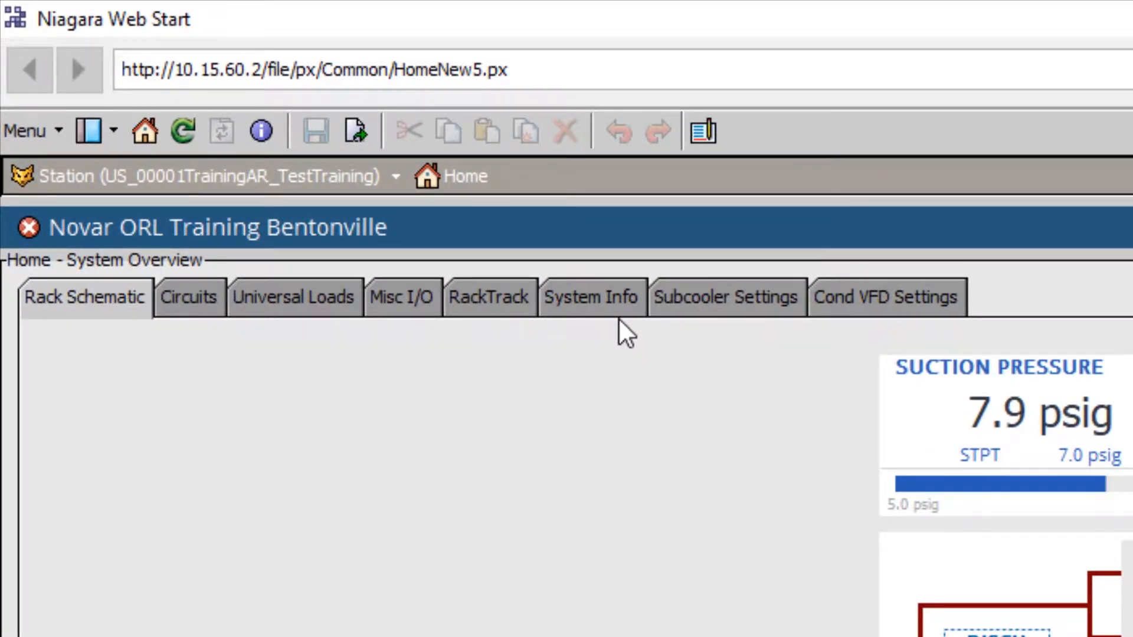
mouse_move(146, 344)
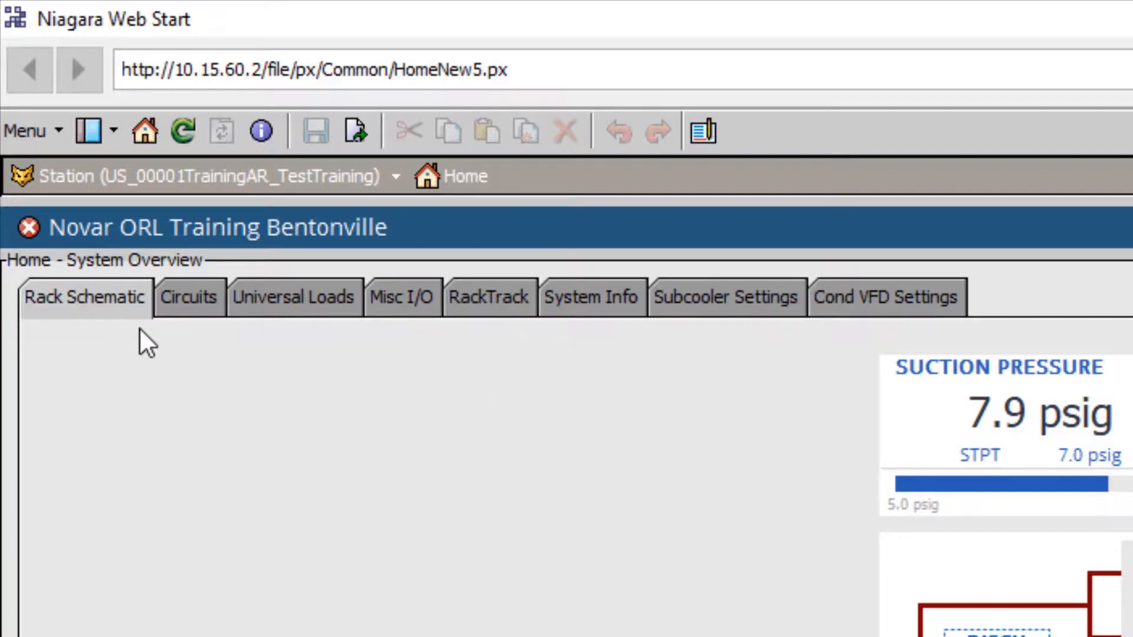
mouse_move(87, 331)
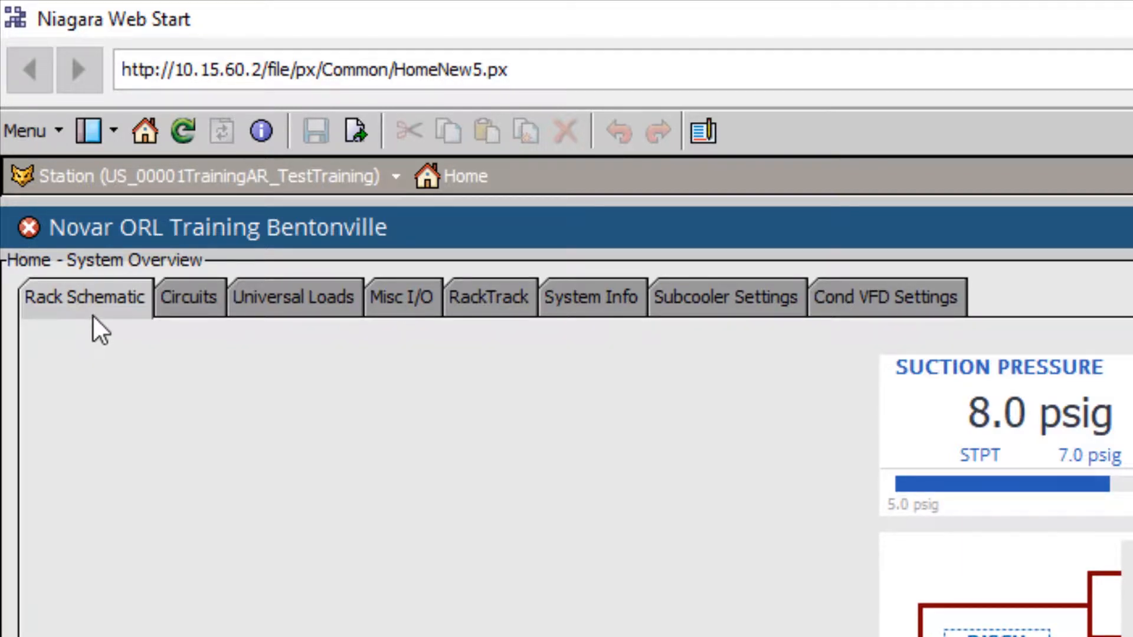
left_click(86, 297)
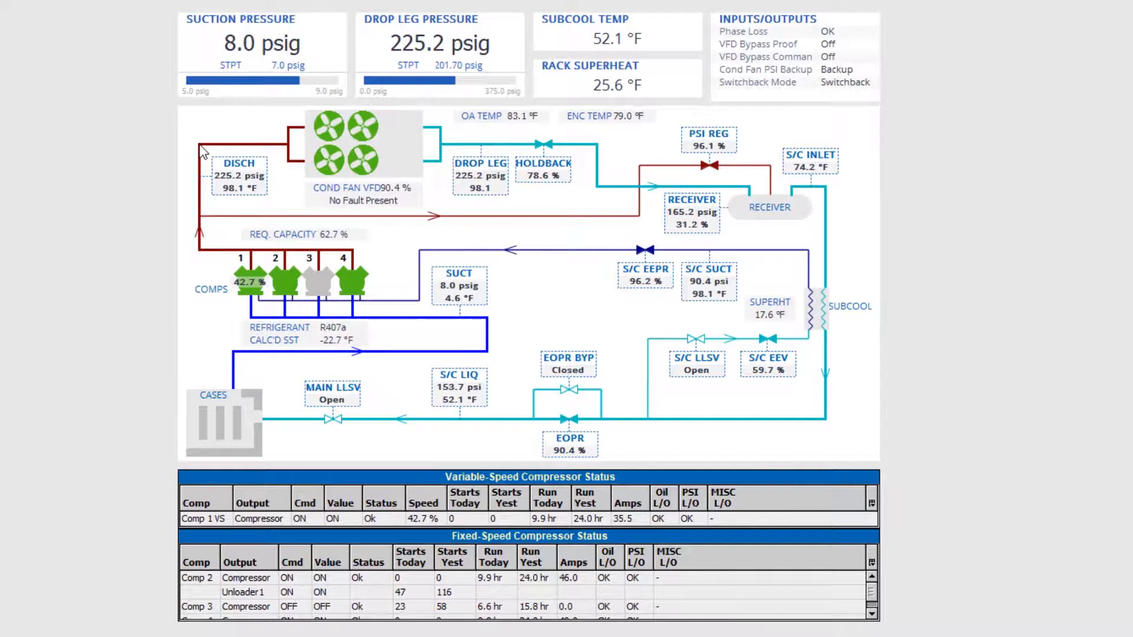
mouse_move(640, 372)
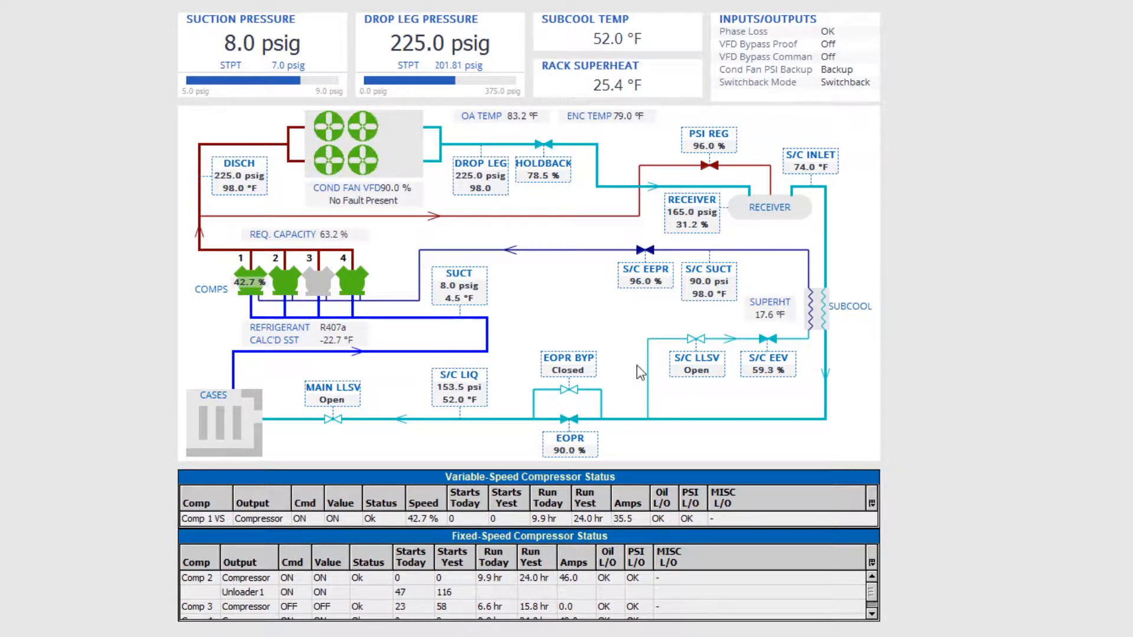
mouse_move(189, 171)
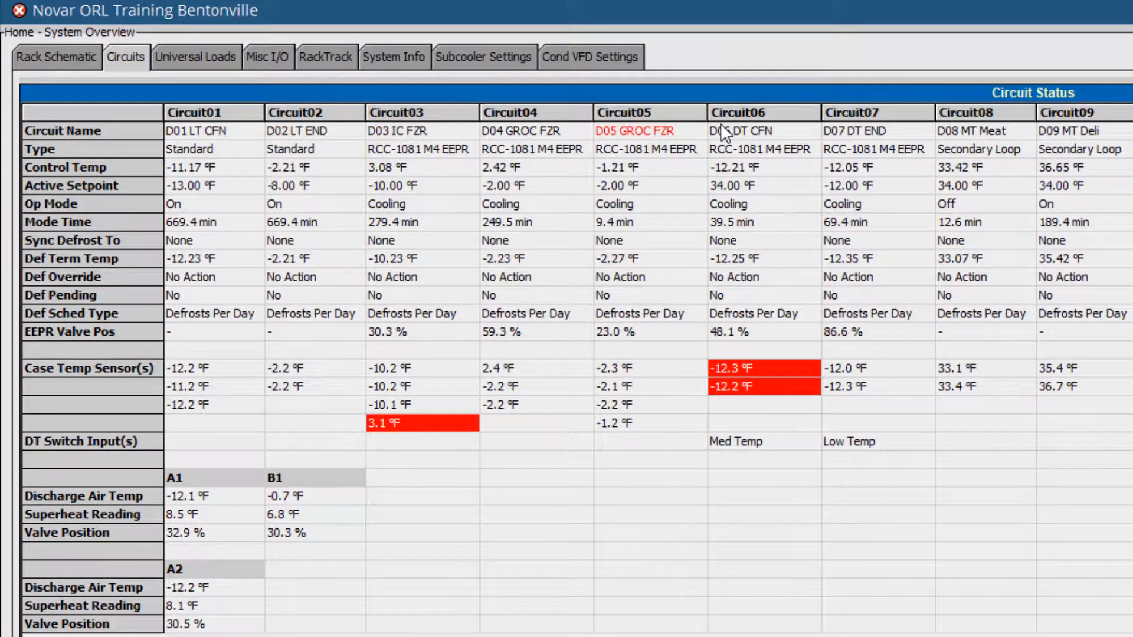
mouse_move(916, 365)
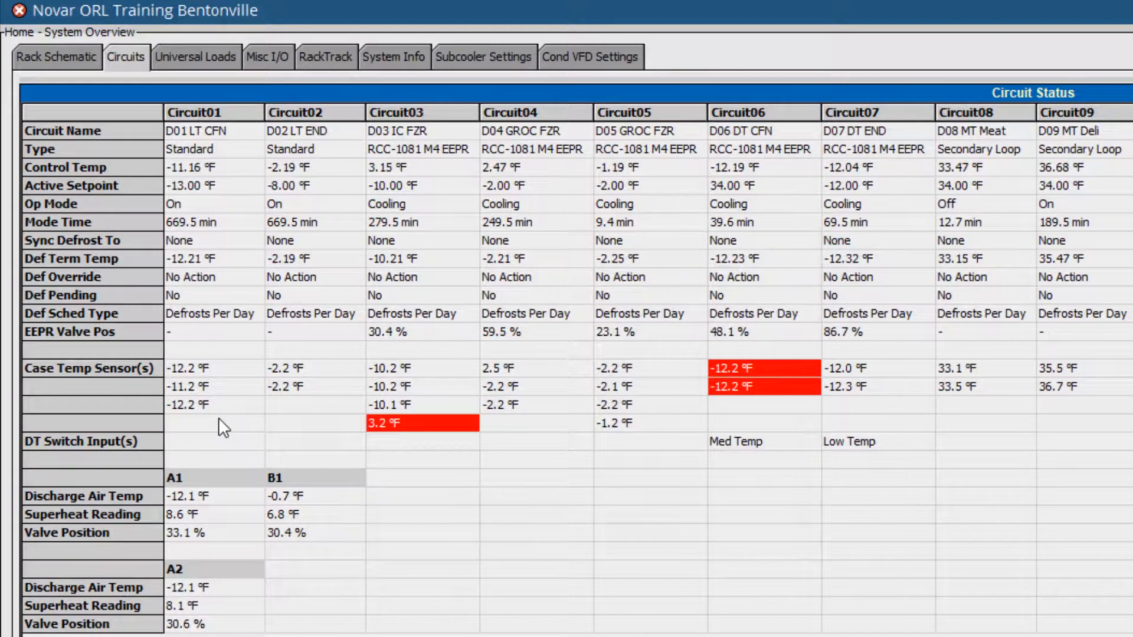
mouse_move(187, 368)
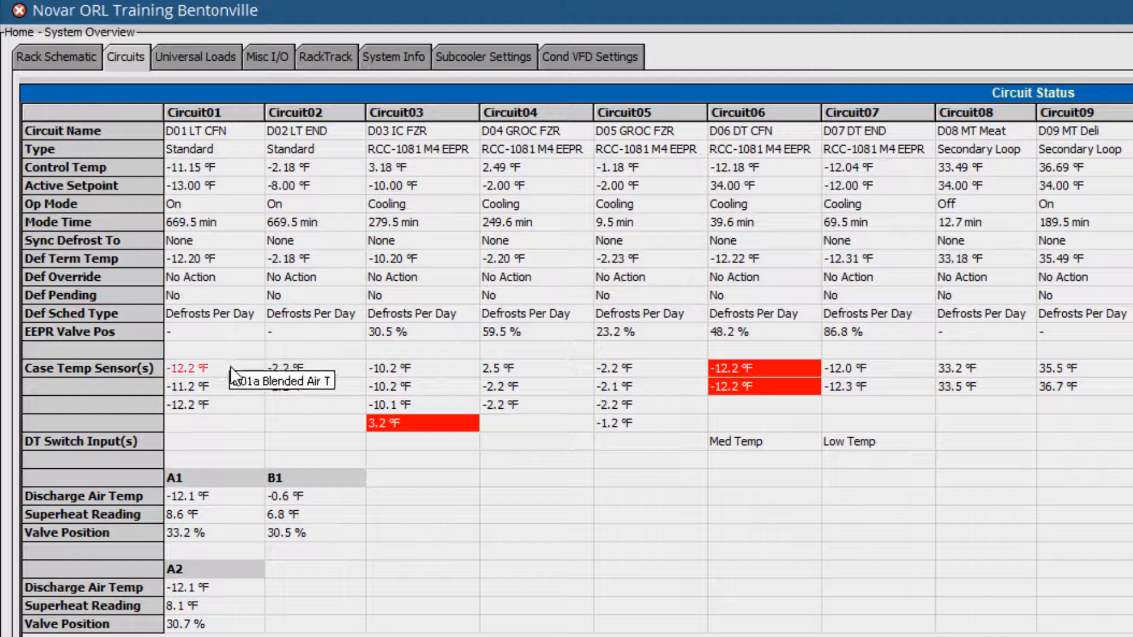
mouse_move(291, 399)
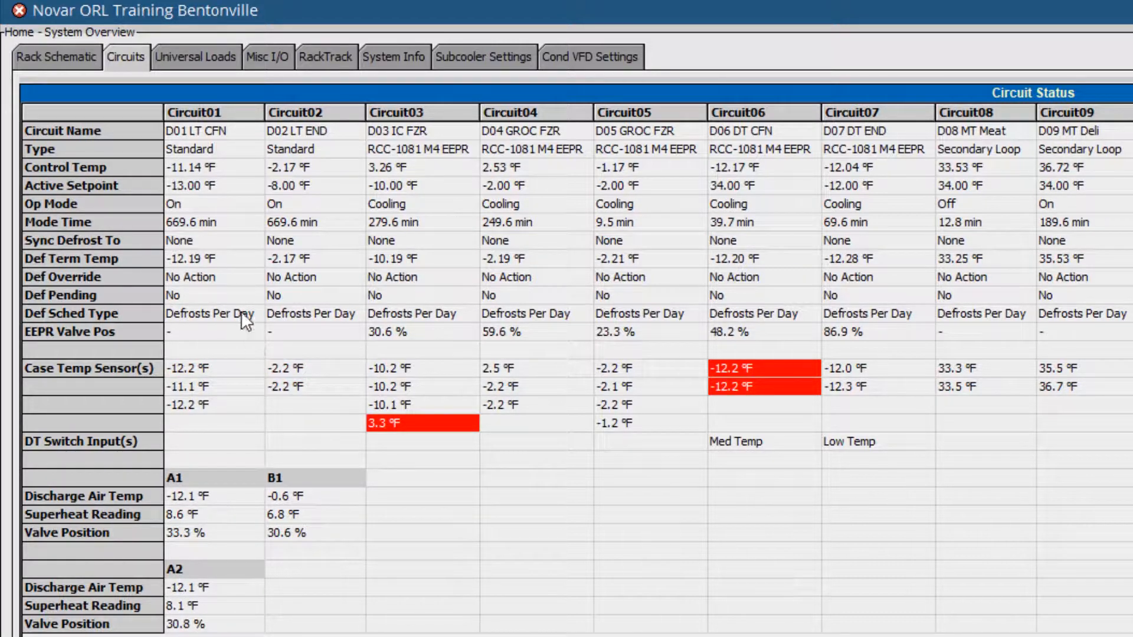
Step: Show the Universal Loads status table with load outputs and control inputs
left_click(196, 58)
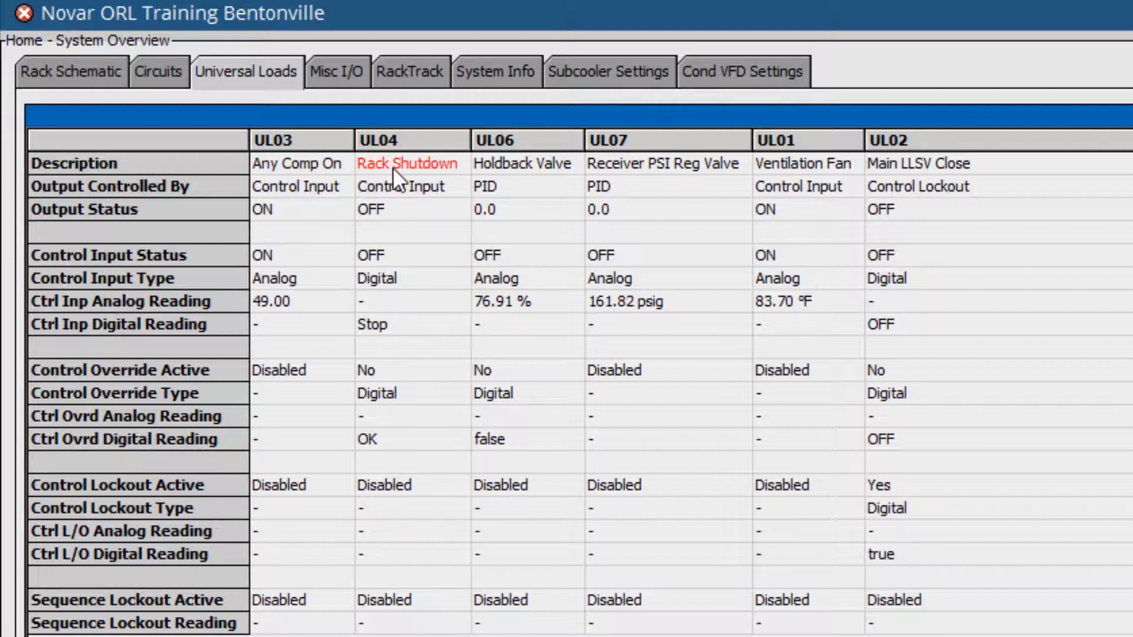
Step: Review the Misc I/O points list, then show the RackTrack pressure and temperature trend graph
left_click(337, 72)
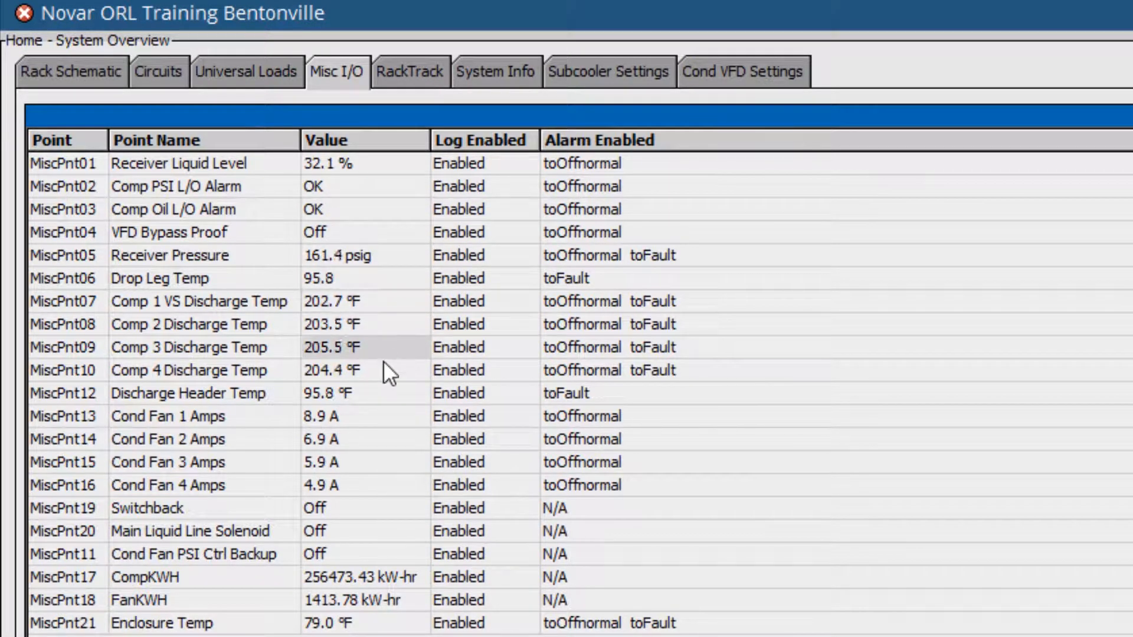
mouse_move(340, 538)
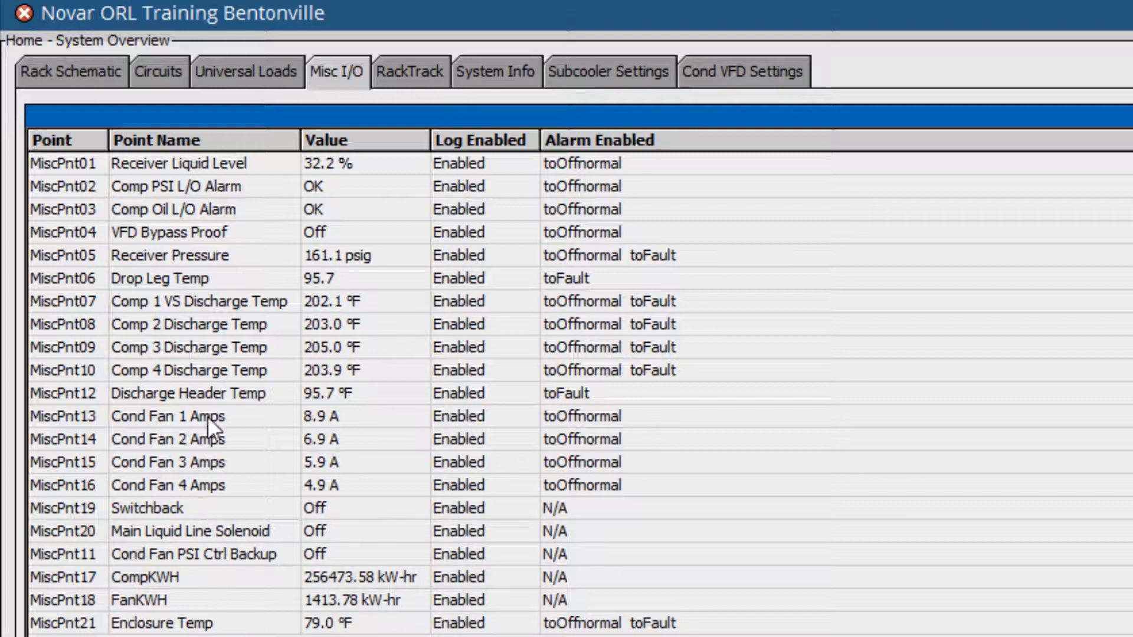
left_click(410, 73)
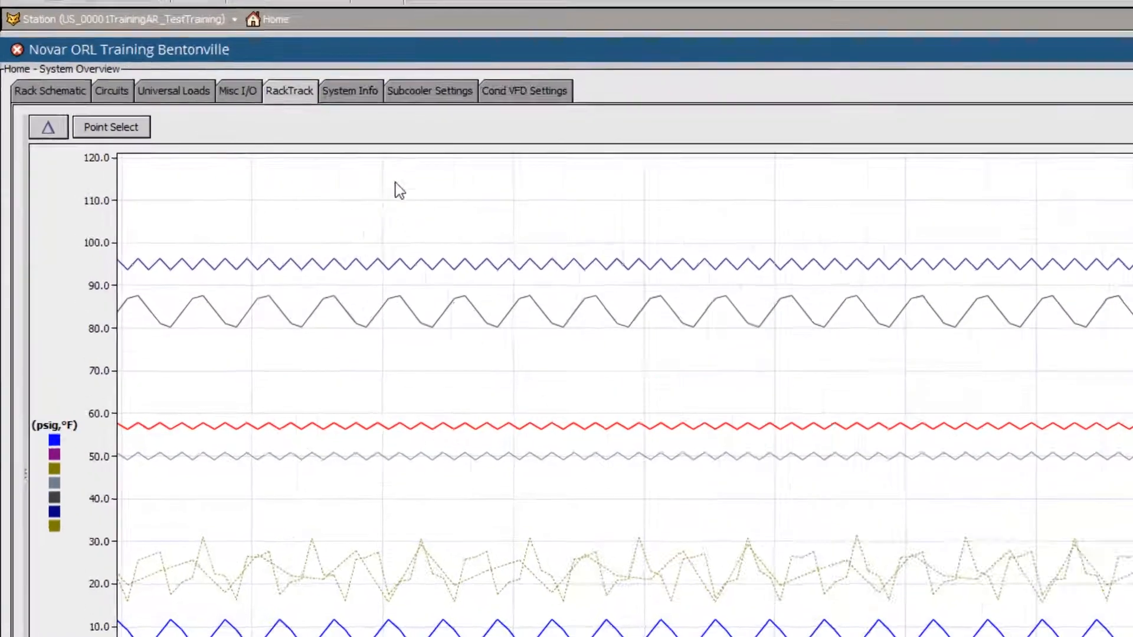
Step: Review System Info, then show the Subcooler Settings page and scroll through its setpoints
left_click(350, 91)
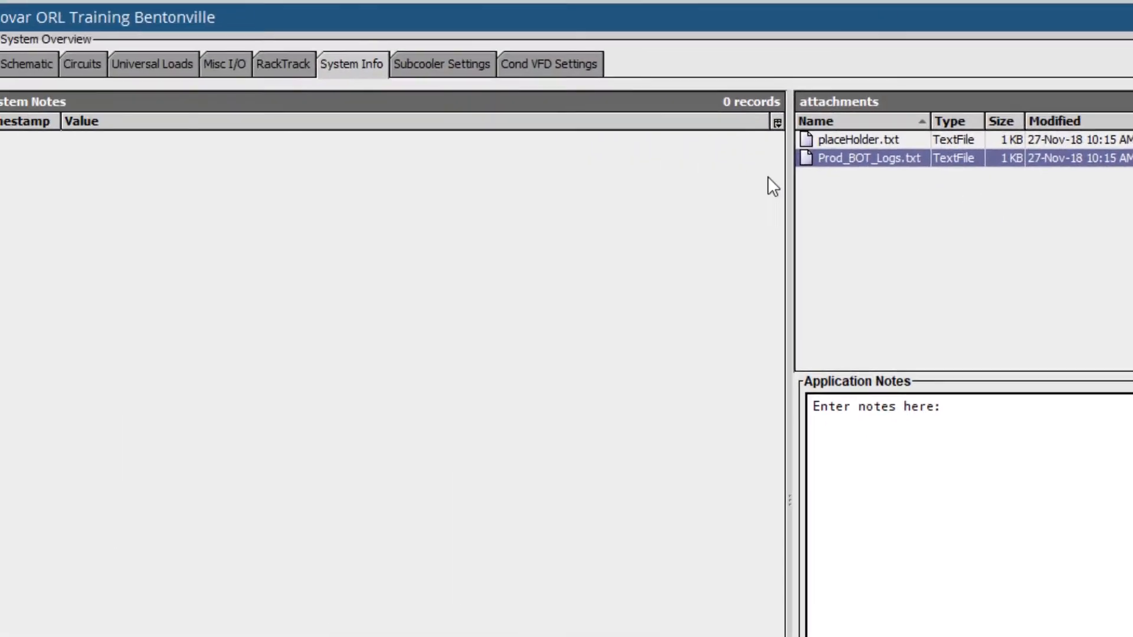
left_click(465, 65)
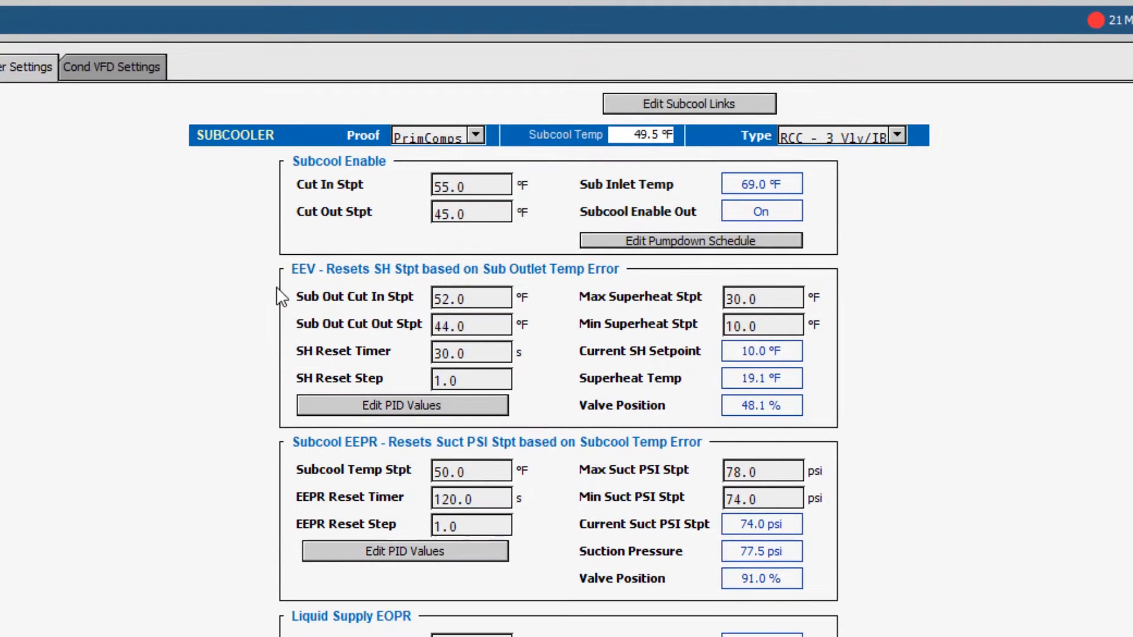
scroll("down", 3)
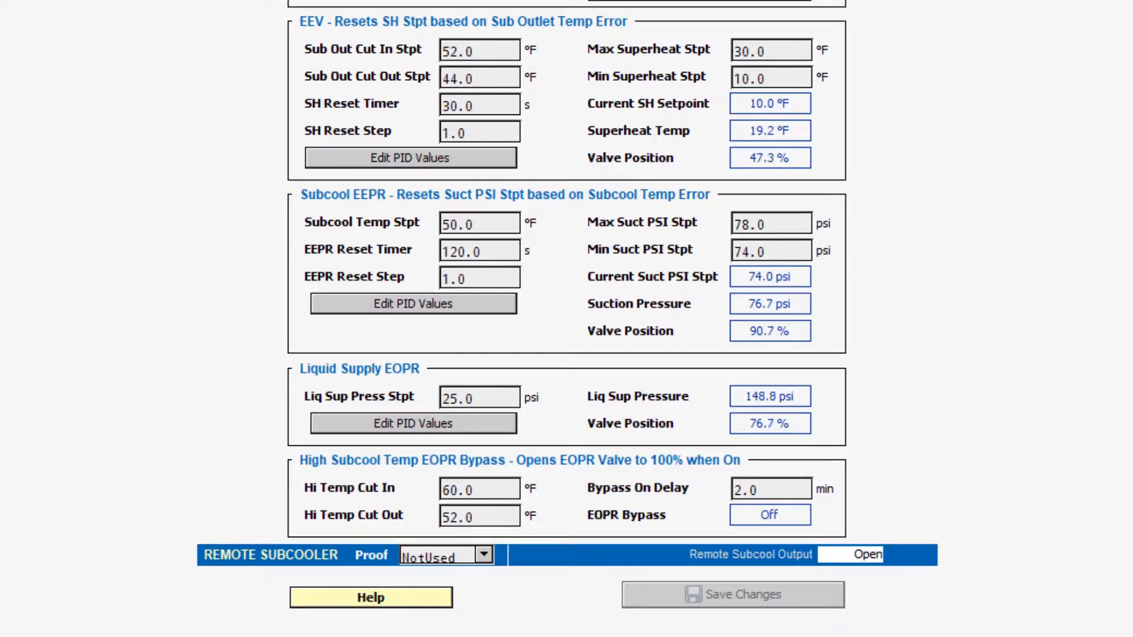
left_click(285, 59)
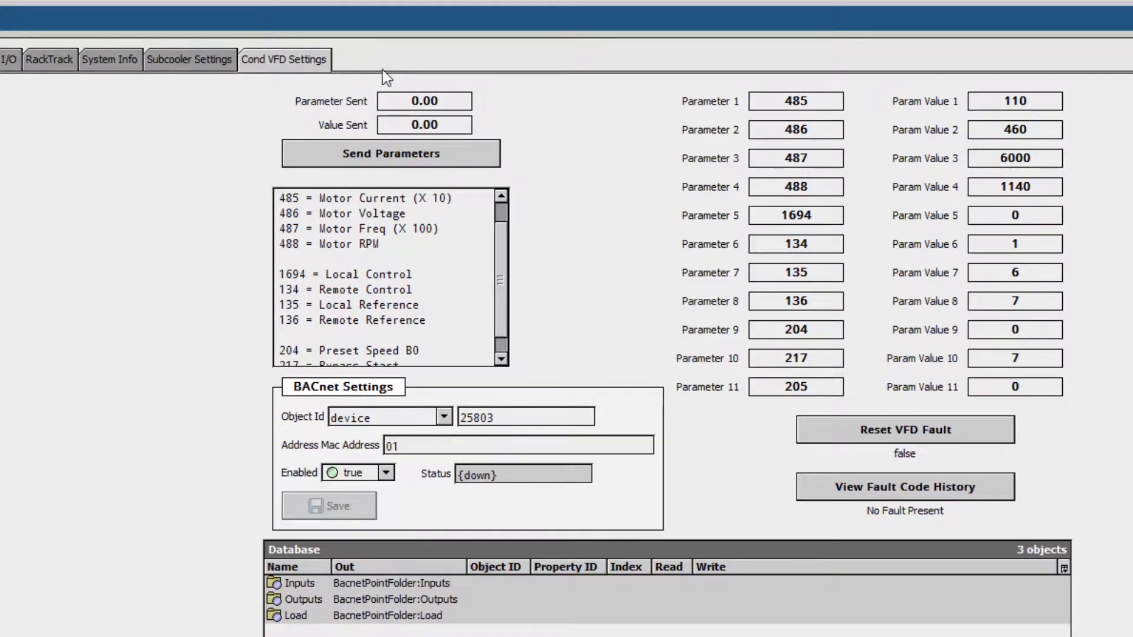
mouse_move(650, 377)
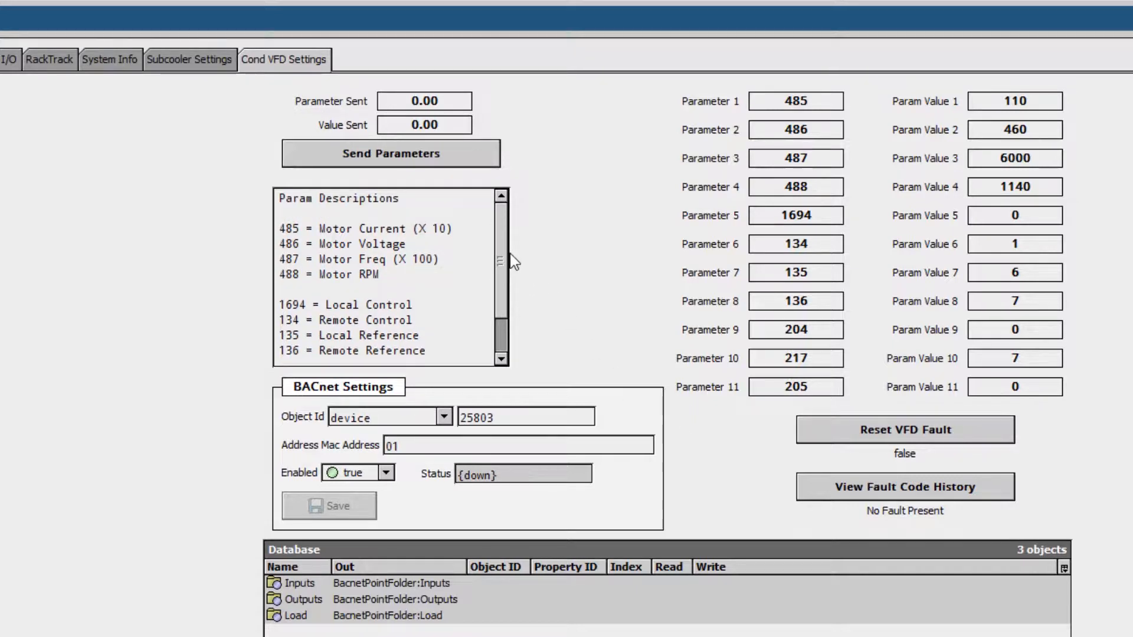
mouse_move(668, 390)
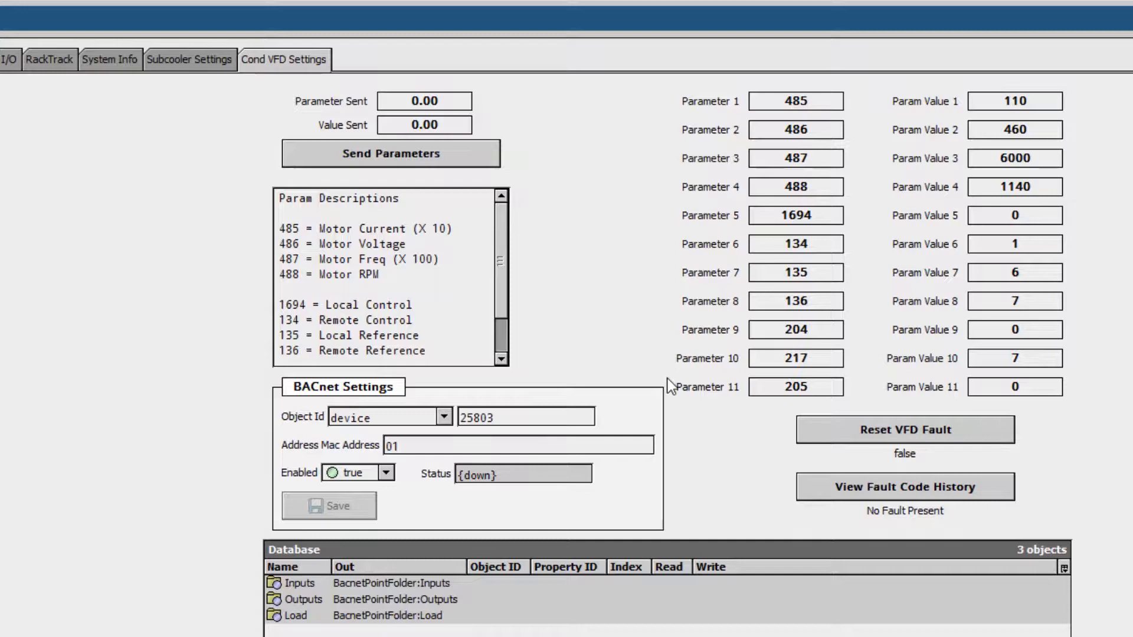
mouse_move(729, 456)
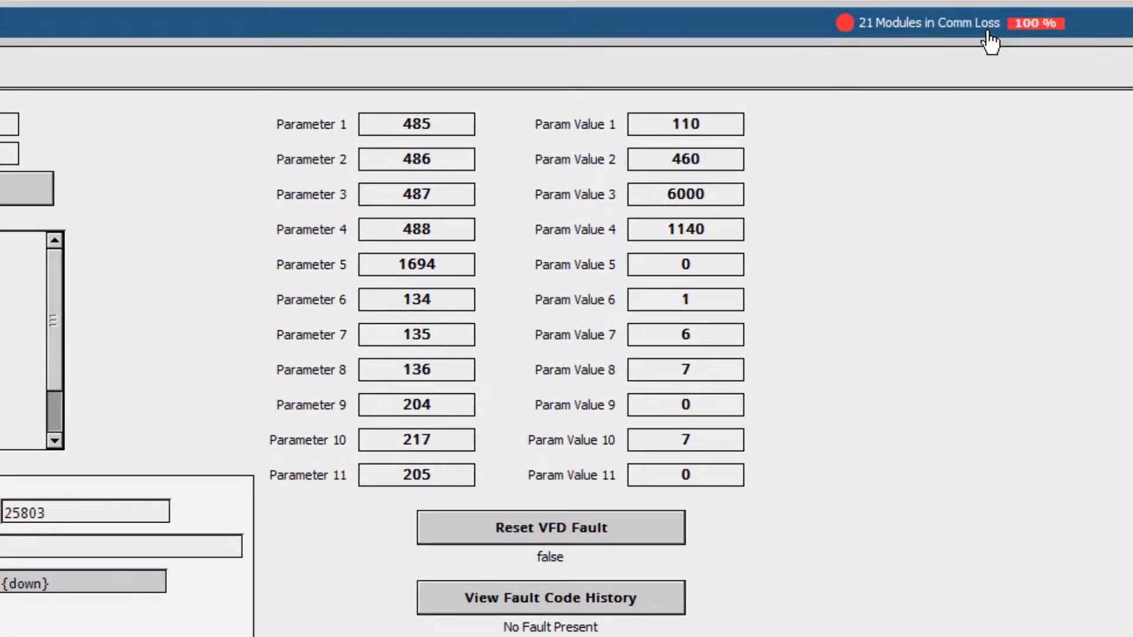
left_click(928, 23)
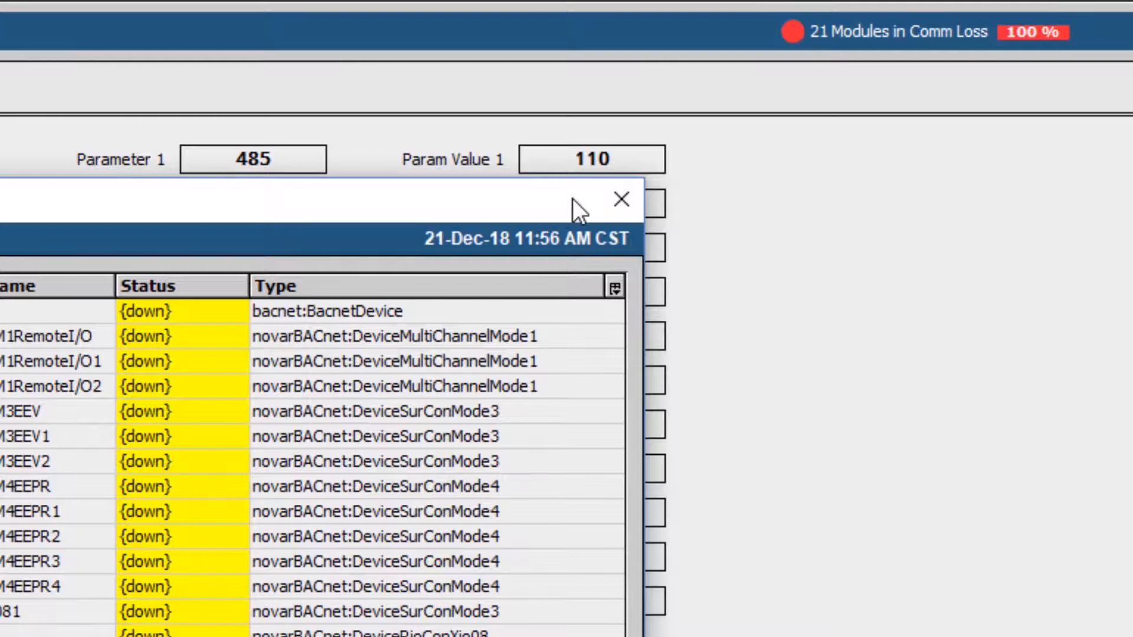
left_click(620, 198)
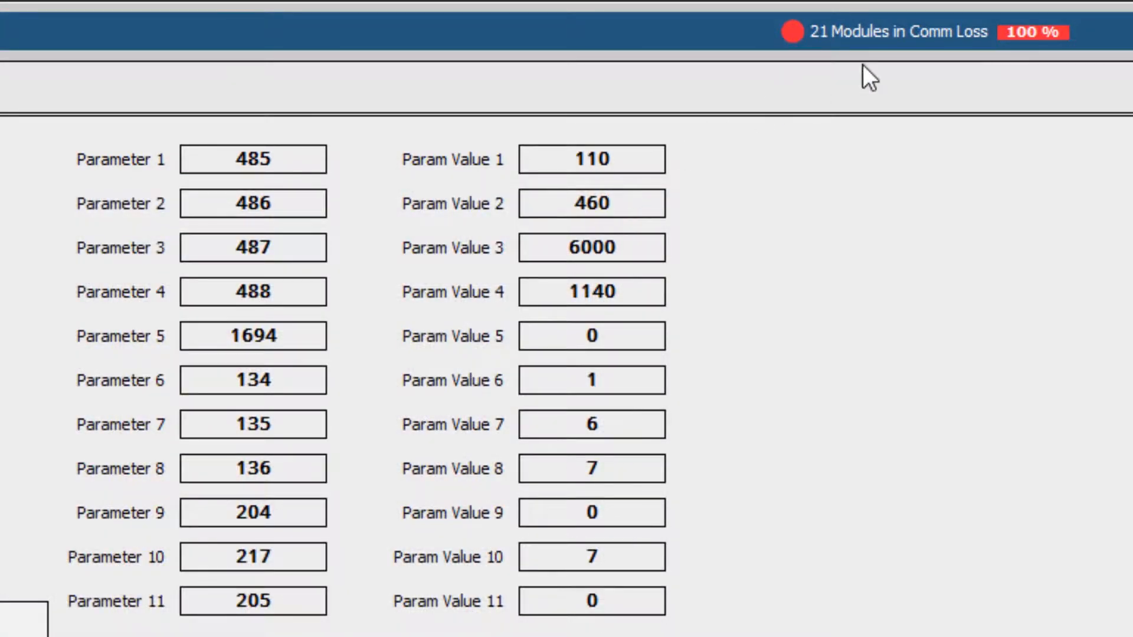
mouse_move(1001, 55)
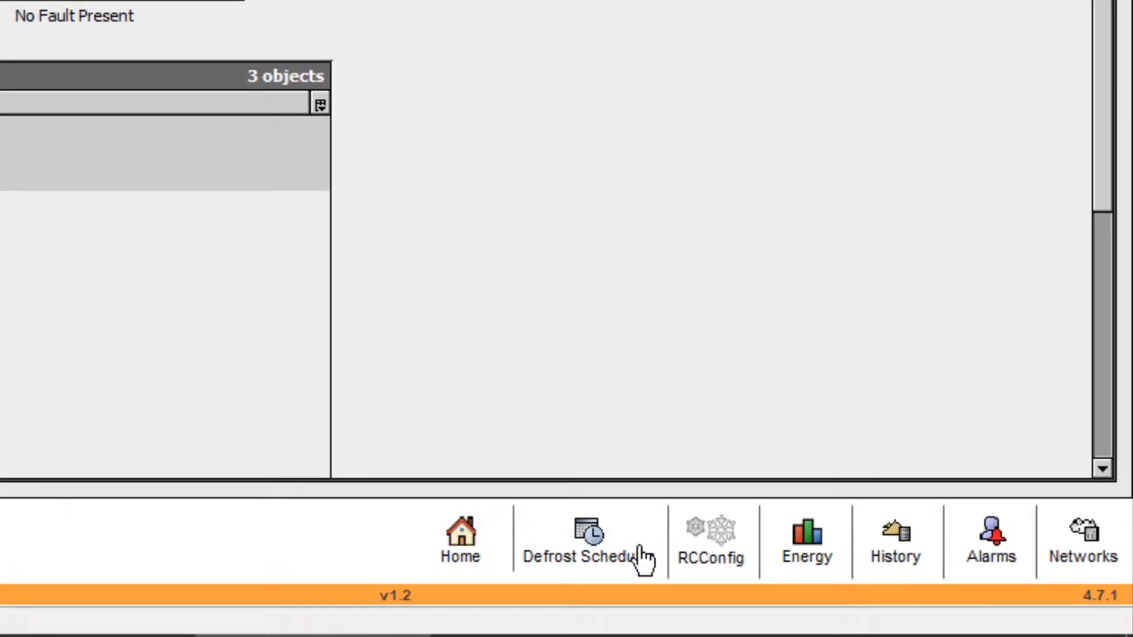
Step: Review the D01 LT CFN defrost schedule from the Defrost Schedules overview, then close it
left_click(585, 538)
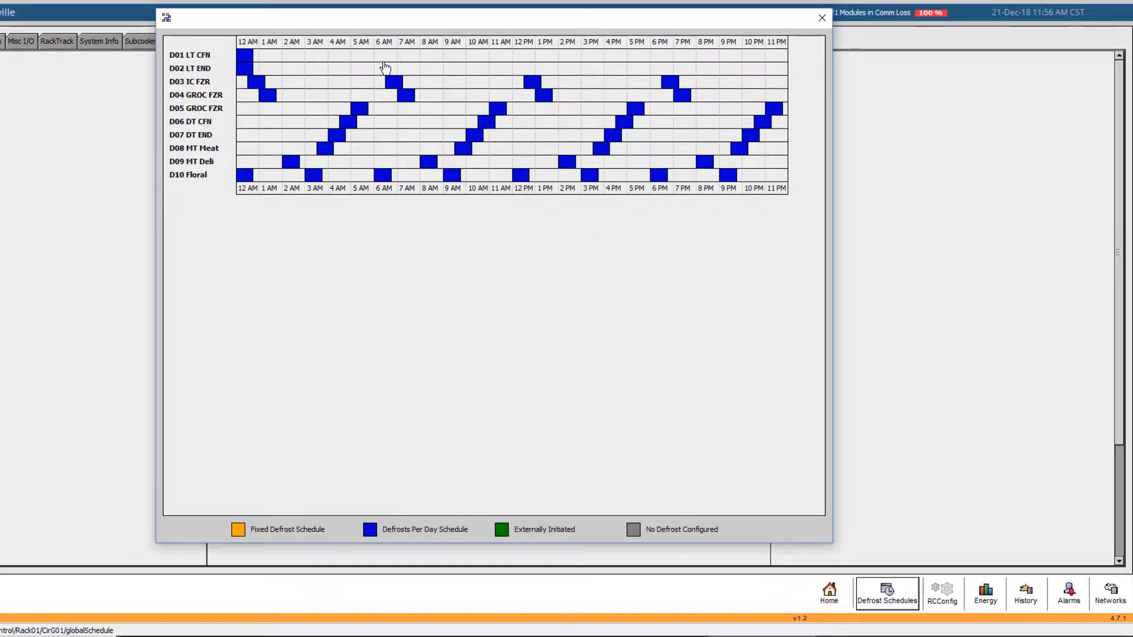
left_click(240, 54)
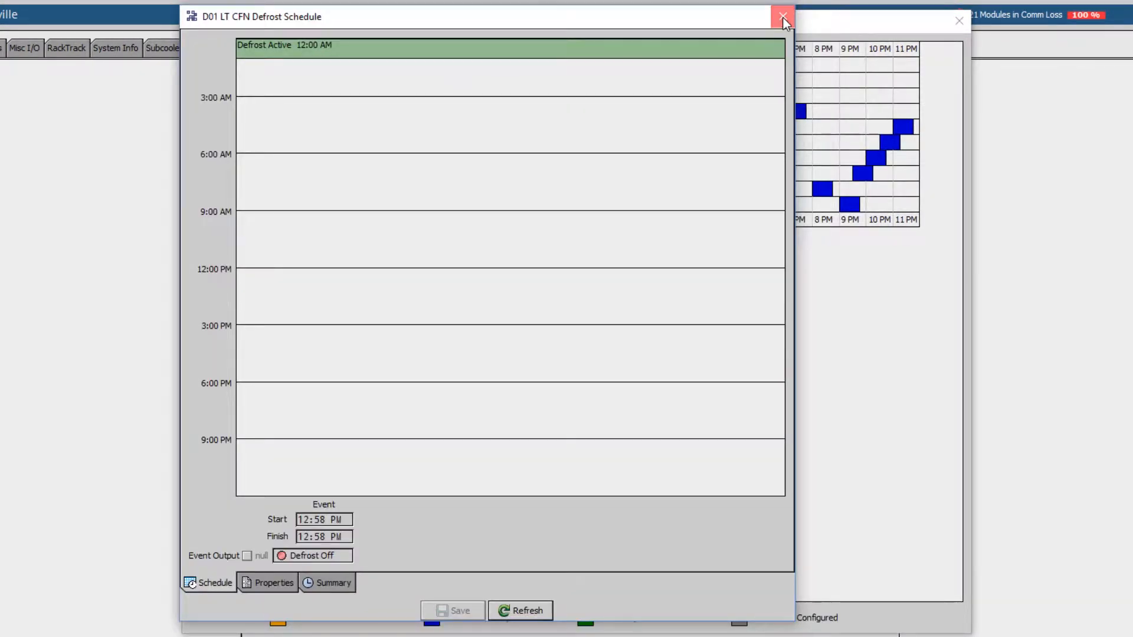
left_click(780, 16)
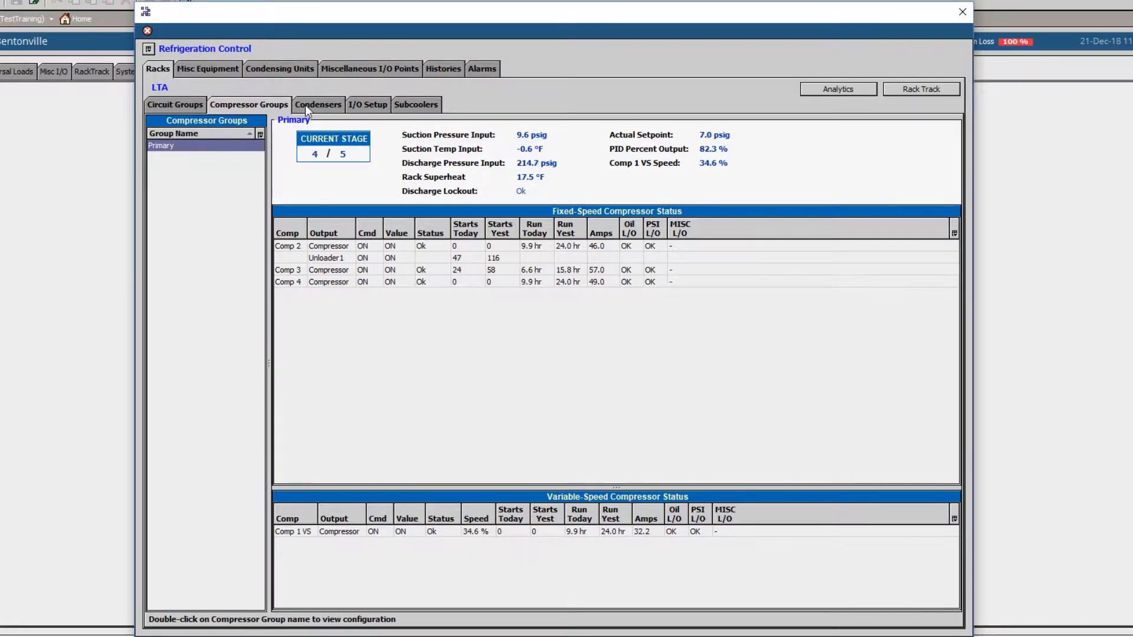
Step: Bring up the Energy Overview with demand, consumption and degree-day figures
left_click(319, 104)
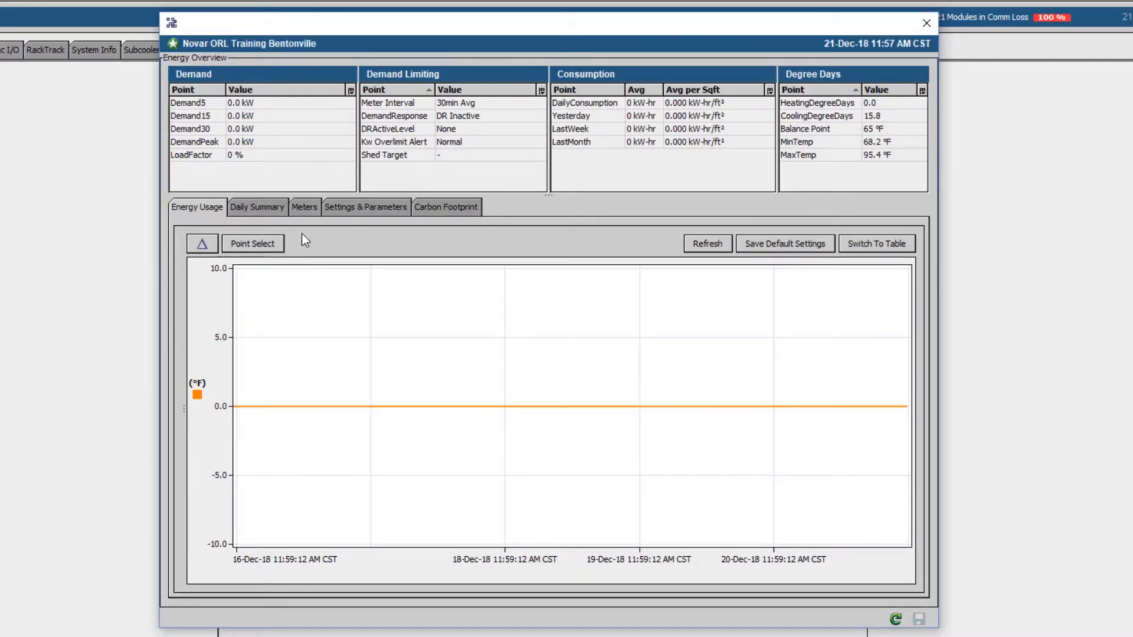
mouse_move(628, 233)
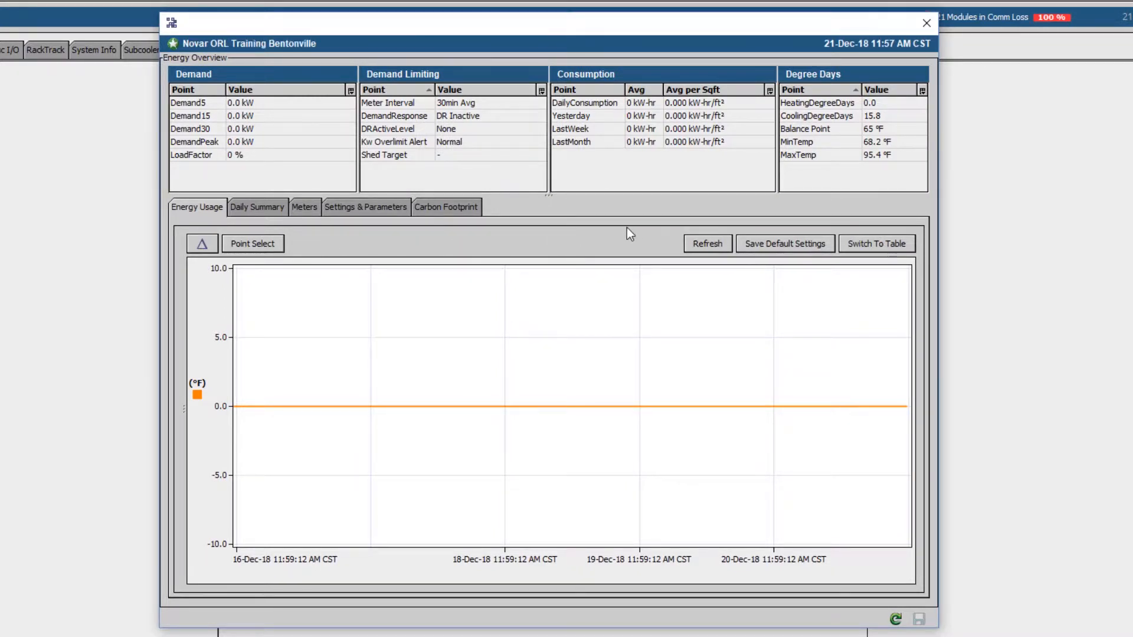
mouse_move(732, 217)
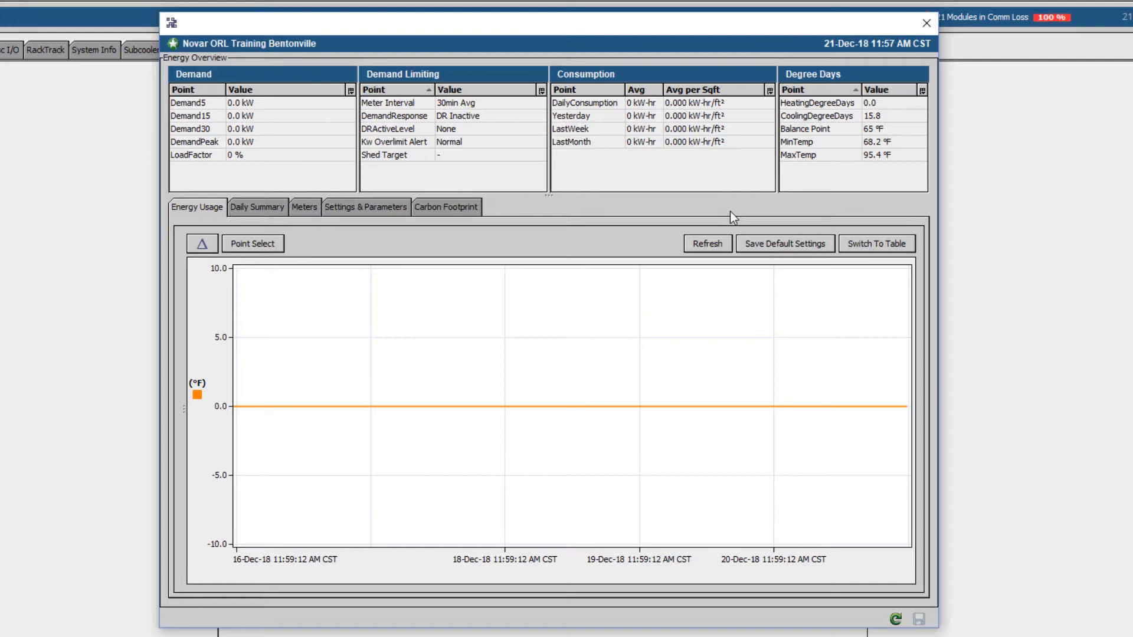
mouse_move(936, 33)
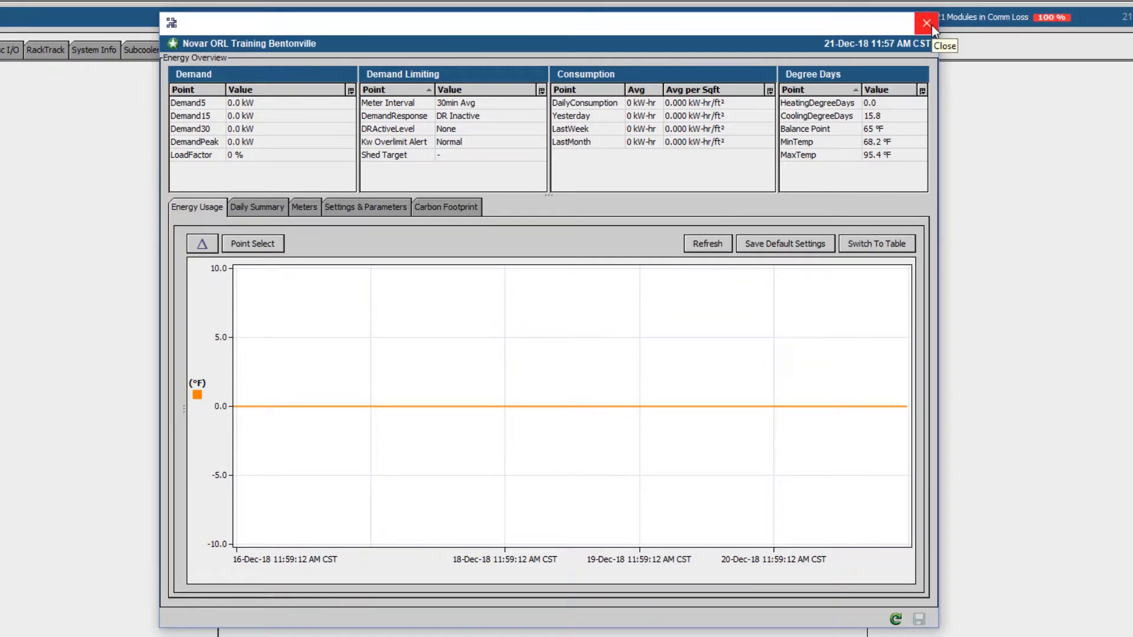
Step: Close Energy Overview and list the D08 MT Meat controller's history point groups as line charts
left_click(922, 22)
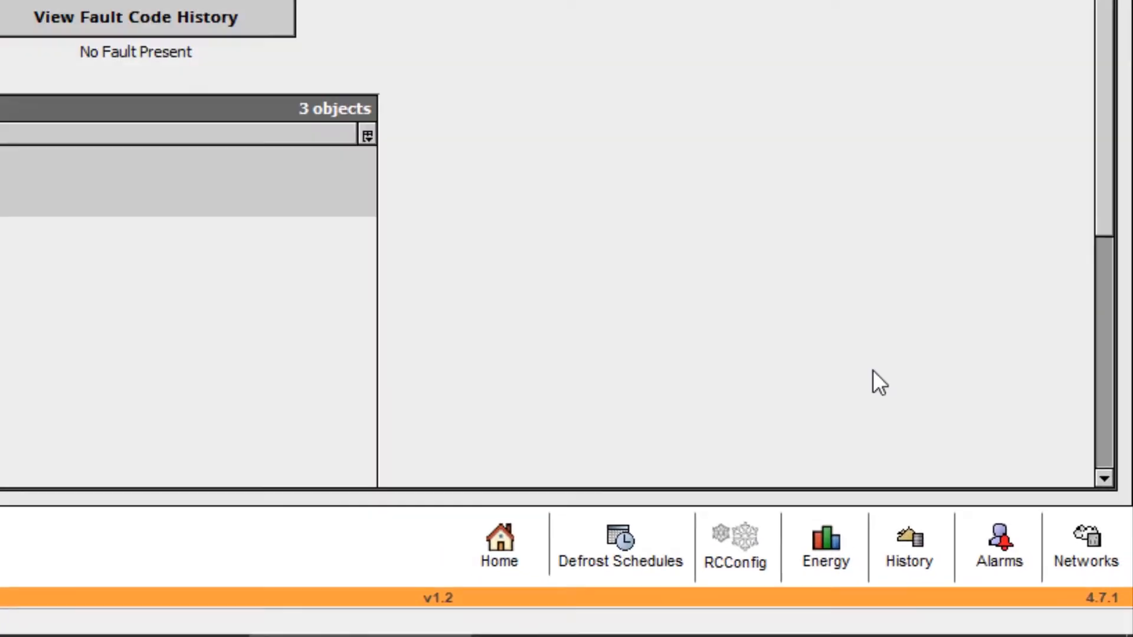
left_click(908, 546)
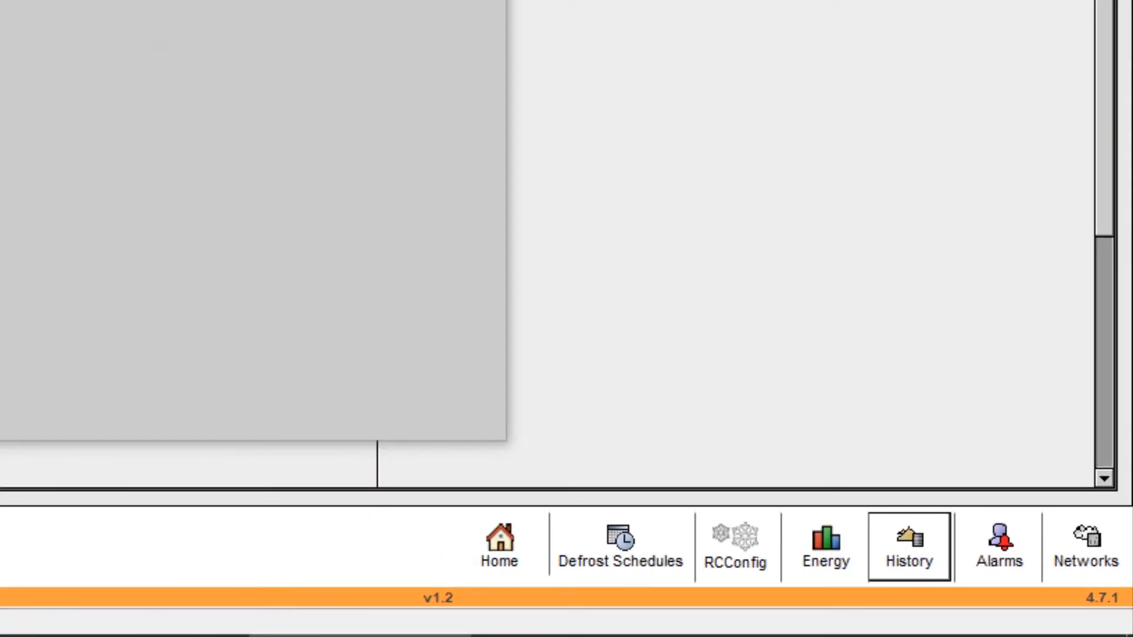
left_click(910, 546)
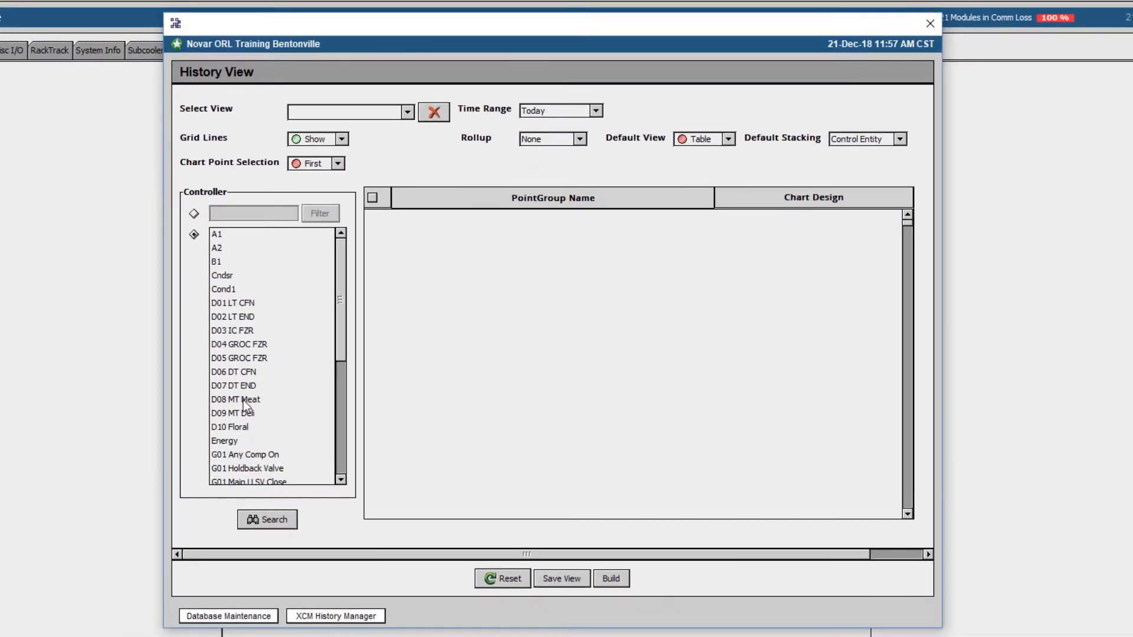
left_click(234, 399)
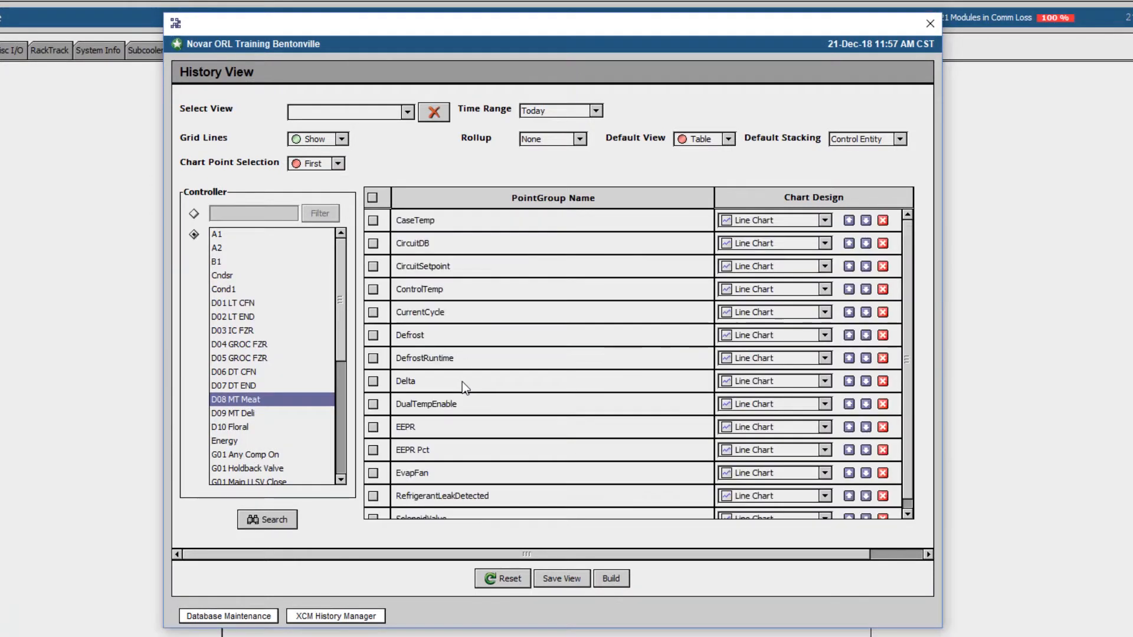
left_click(373, 290)
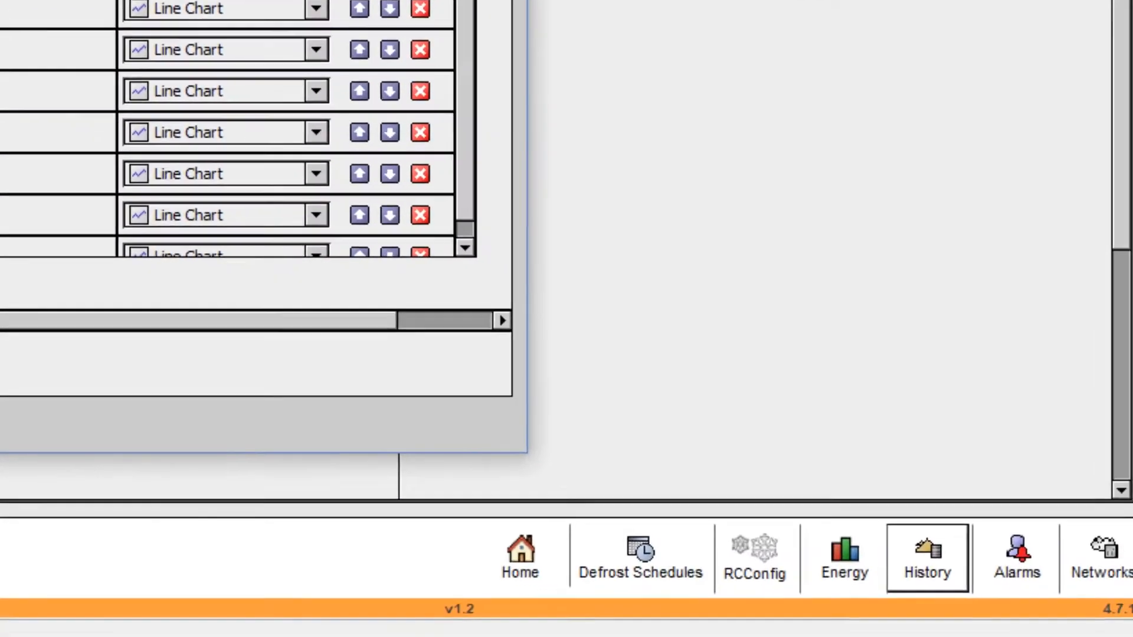
Step: Open the Alarm Console and review today's alarm history and the alarm class summary
left_click(1015, 557)
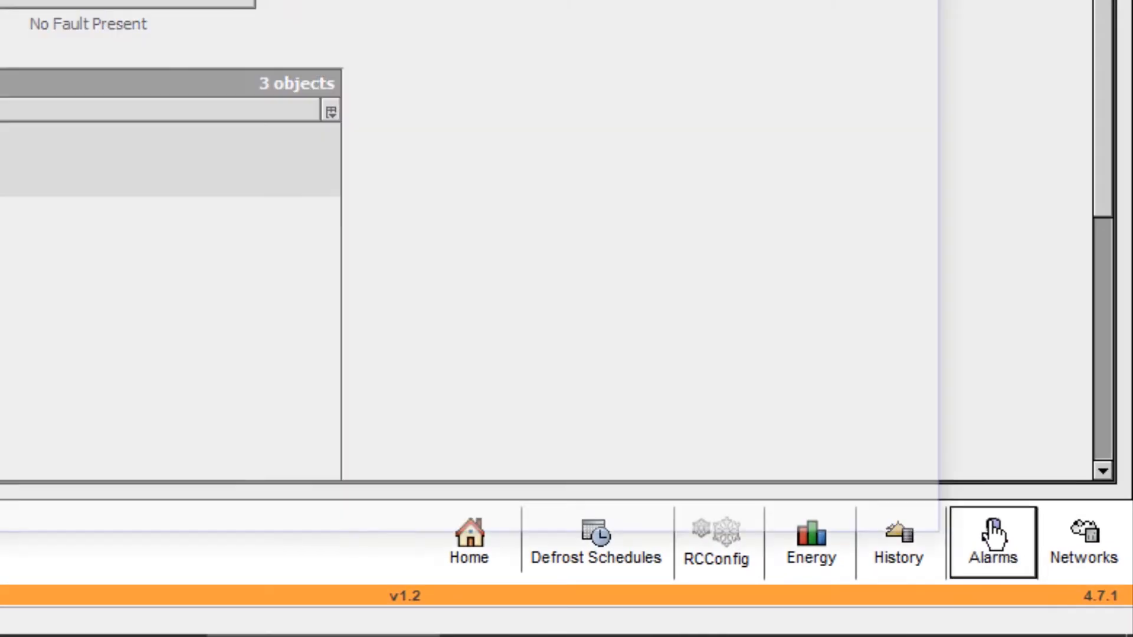
left_click(990, 541)
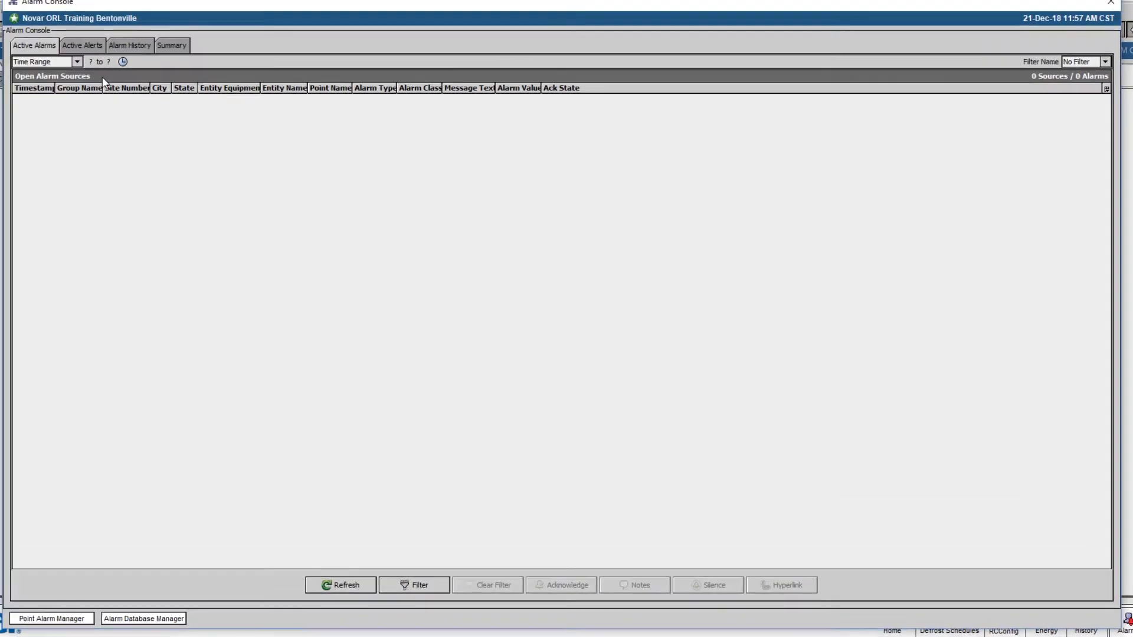
left_click(135, 45)
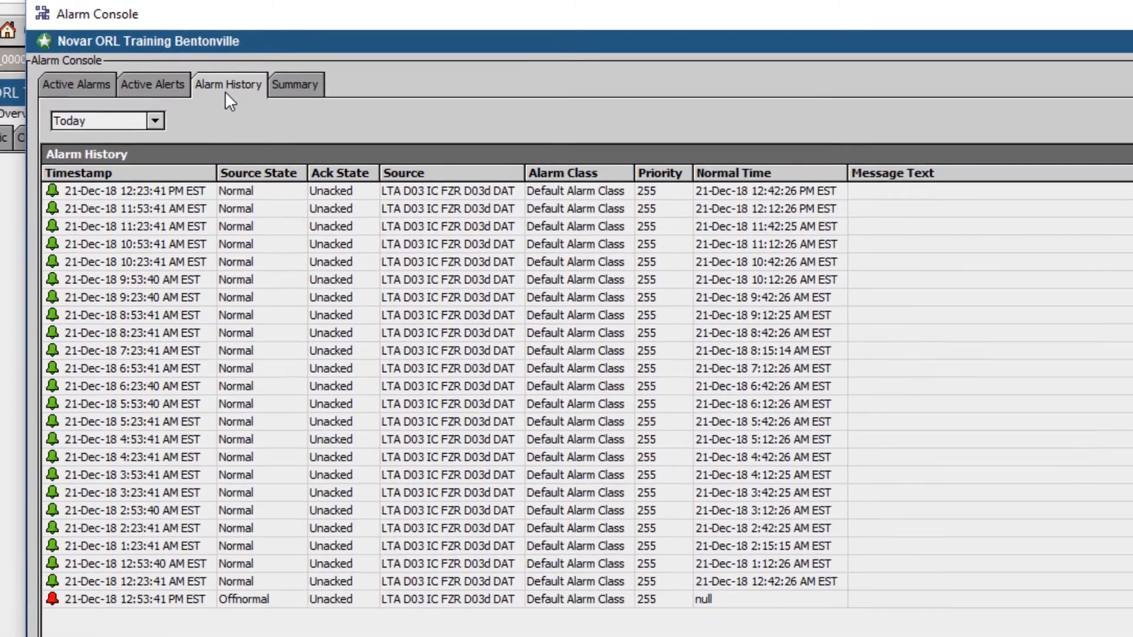
left_click(295, 85)
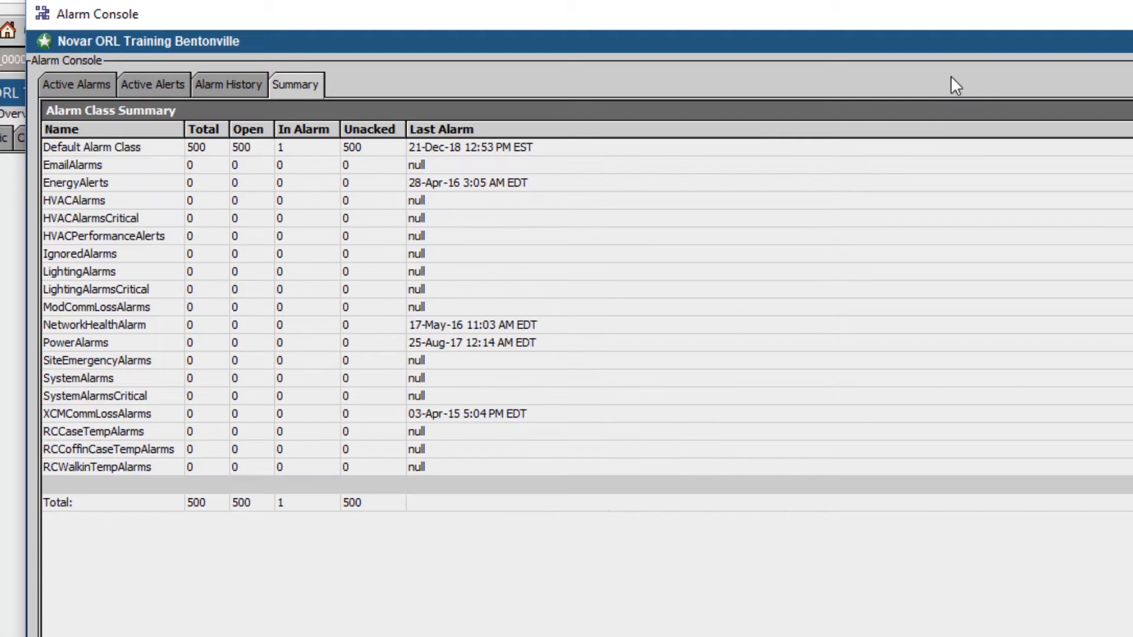